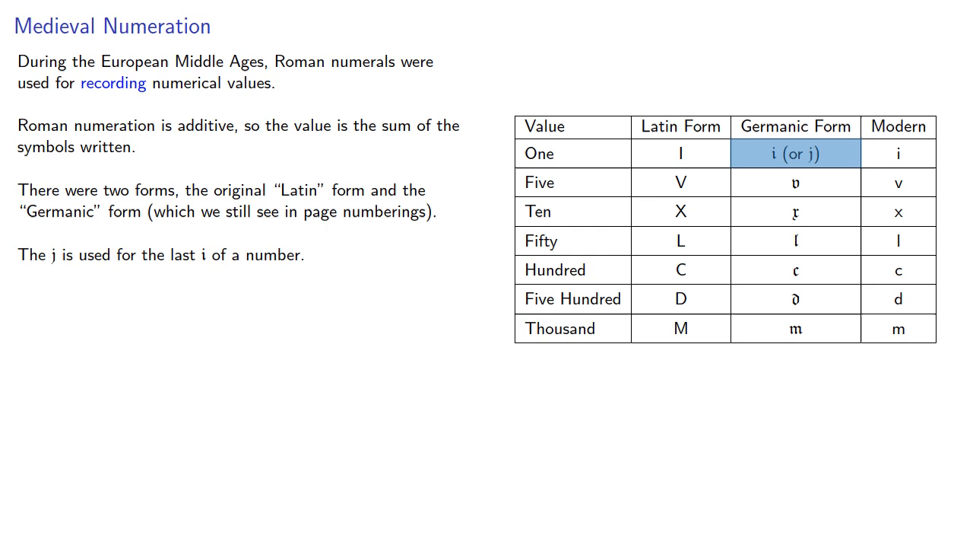
# - Step through the worked lines for 98, leaving only the 98 and 464 prompt and numeral table
pyautogui.click(796, 153)
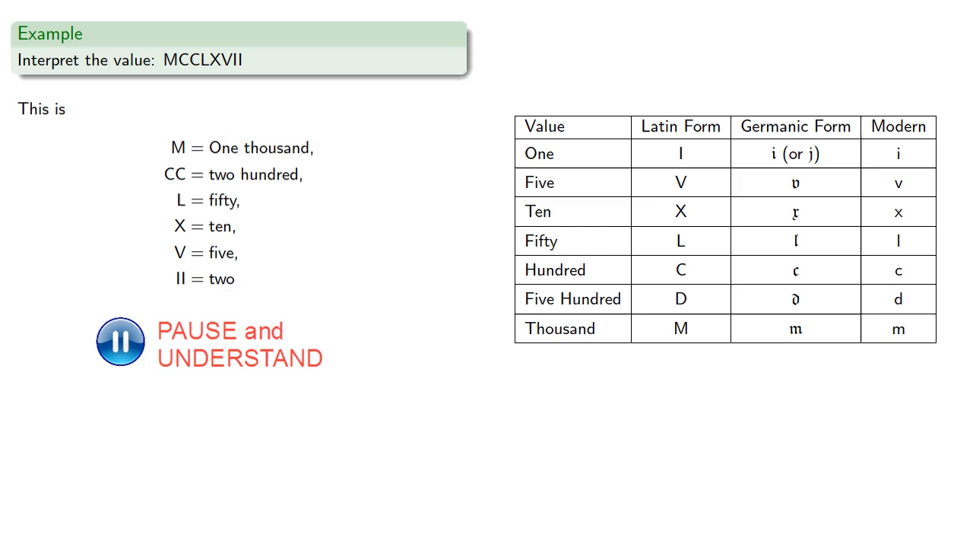
pyautogui.click(120, 343)
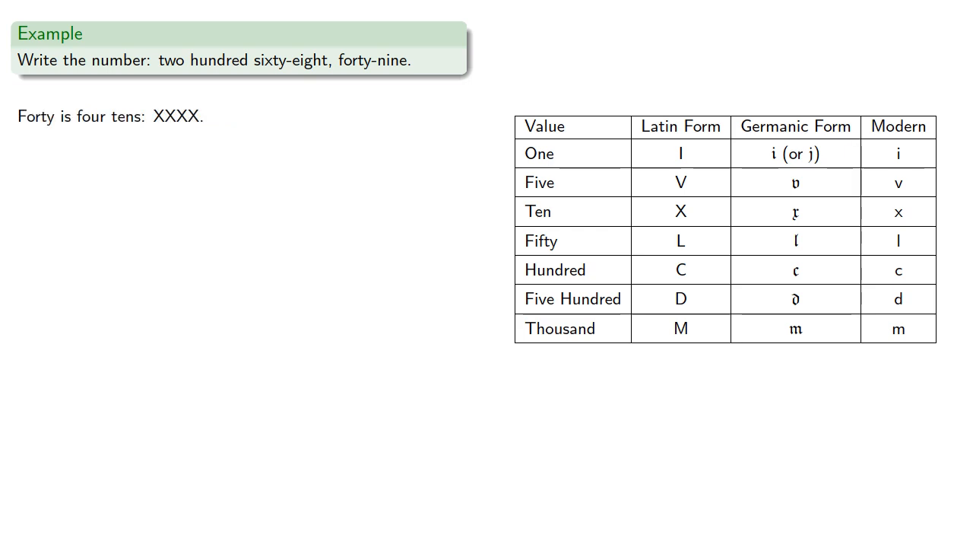
pyautogui.press('Right')
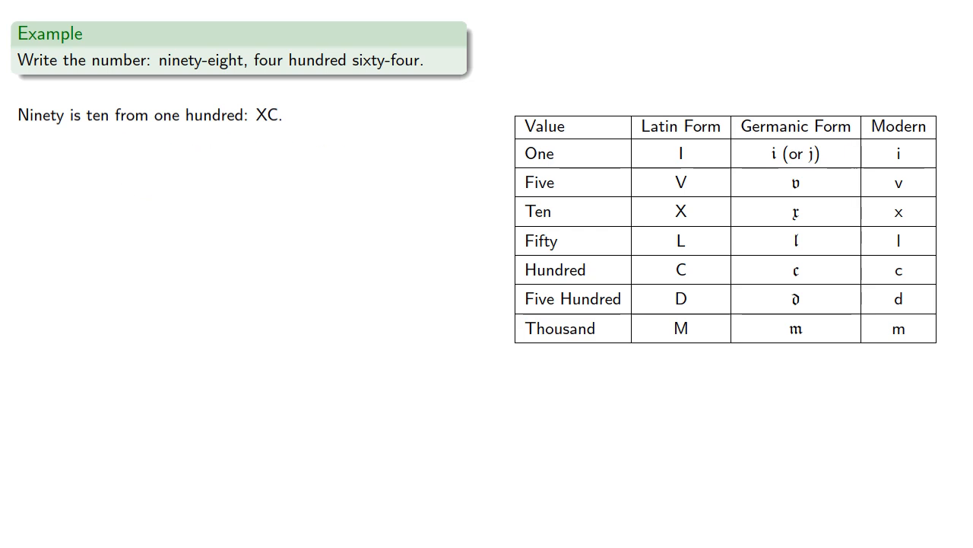
pyautogui.press('Right')
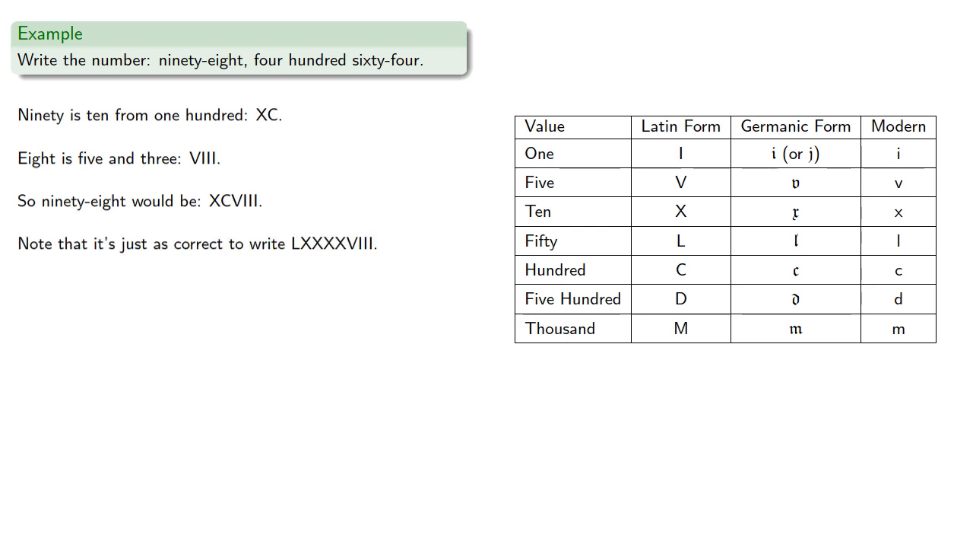
pyautogui.press('Right')
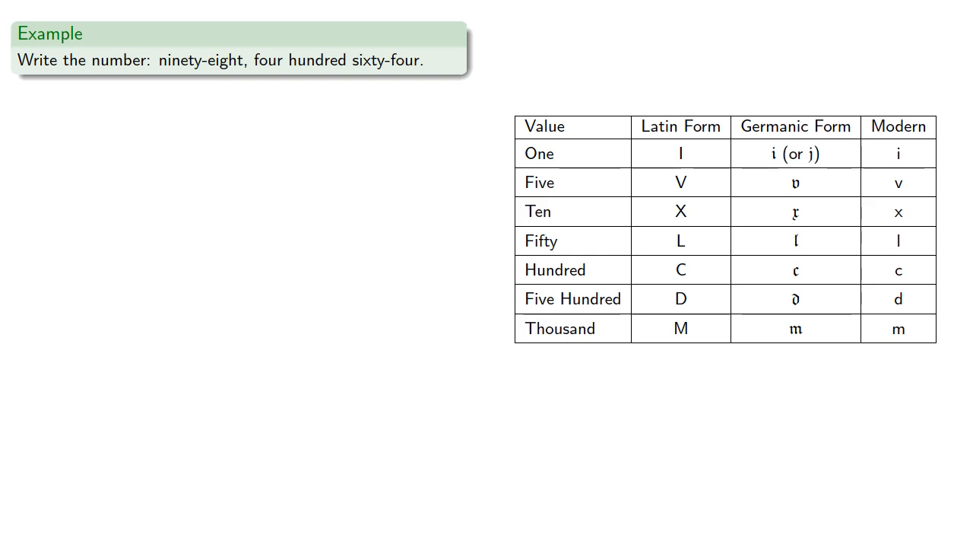